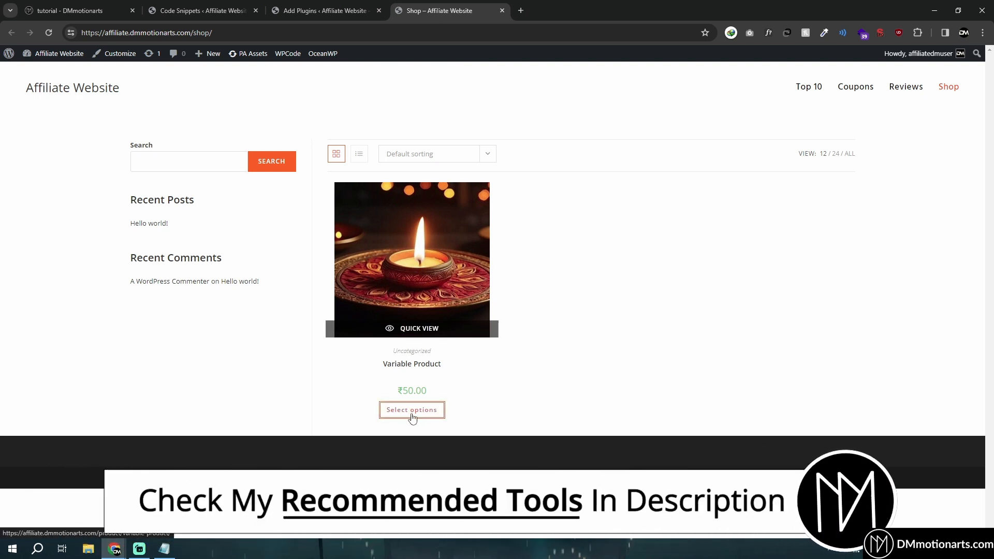
Inspect the Variable Product page, trying size L and then clearing it.
{"action": "left_click", "coordinate": [411, 410]}
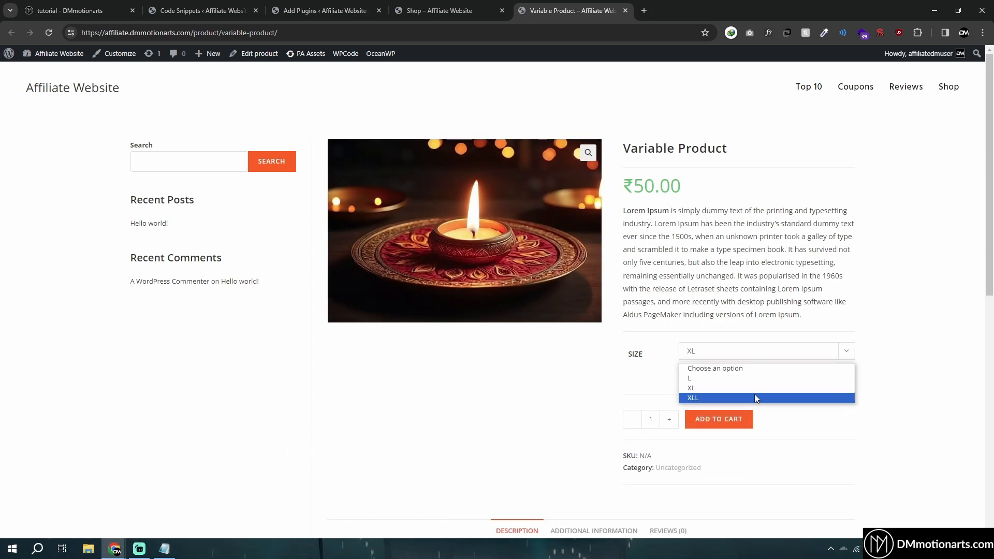
{"action": "left_click", "coordinate": [434, 11]}
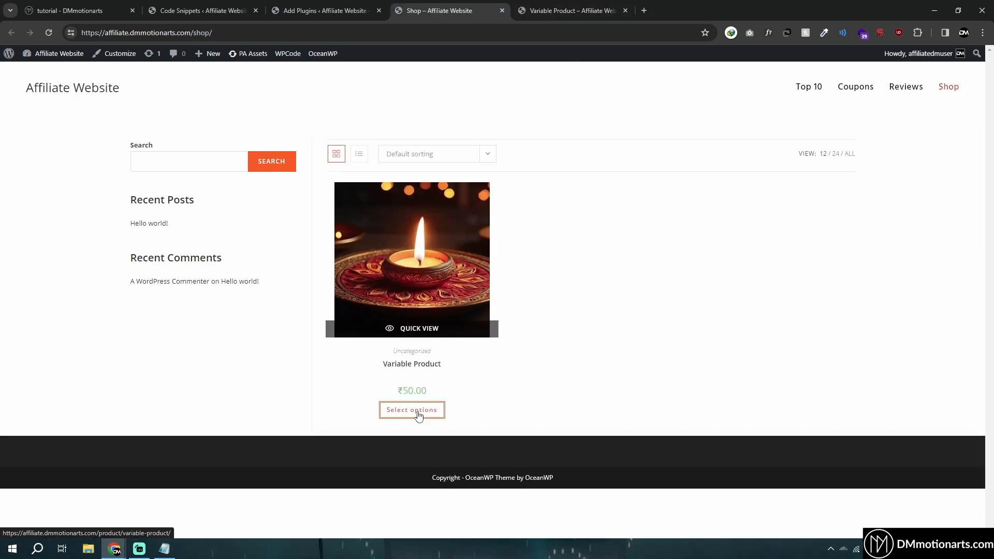
{"action": "left_click", "coordinate": [412, 410]}
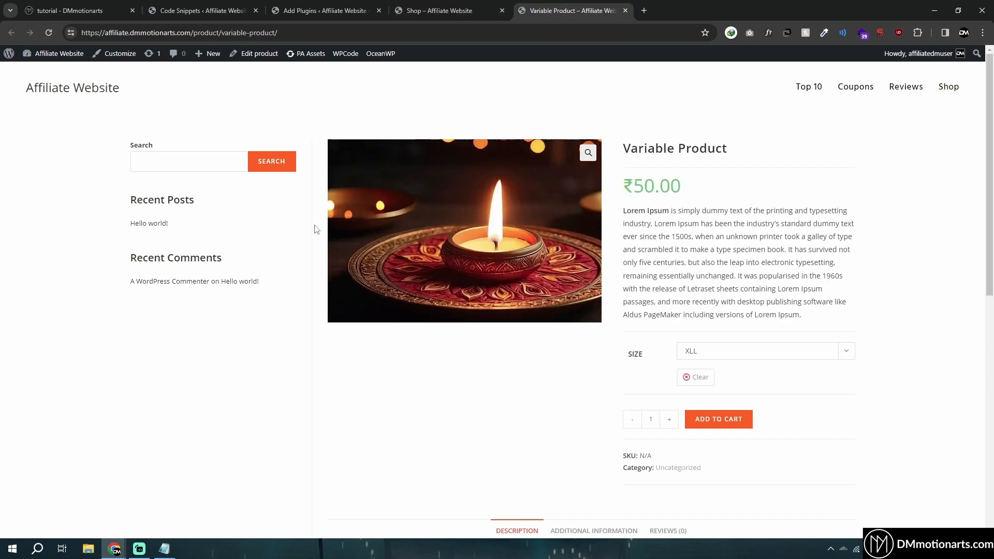
{"action": "left_click", "coordinate": [758, 350]}
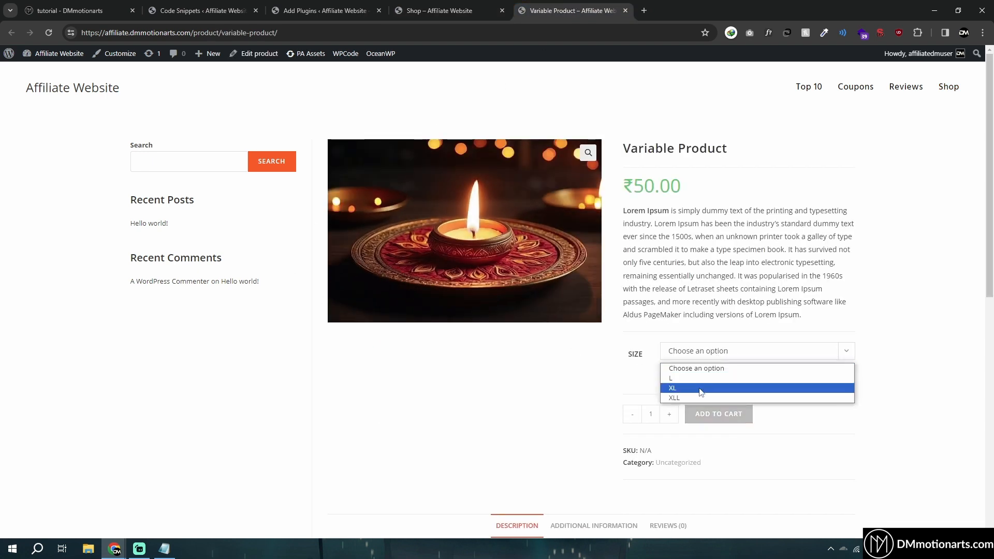
{"action": "left_click", "coordinate": [671, 378]}
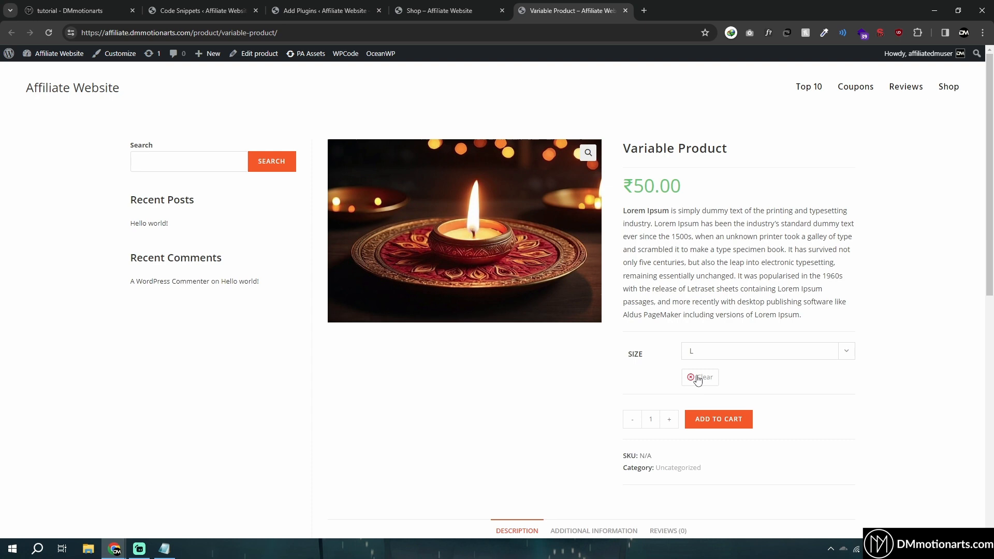
{"action": "left_click", "coordinate": [697, 377]}
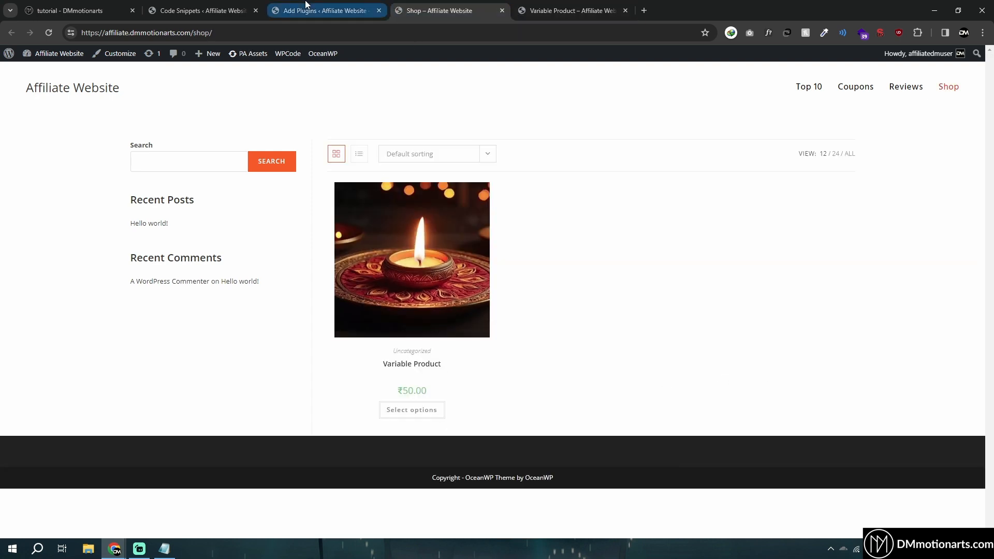
From Code Snippets > Add New, create a blank custom code snippet.
{"action": "left_click", "coordinate": [323, 10]}
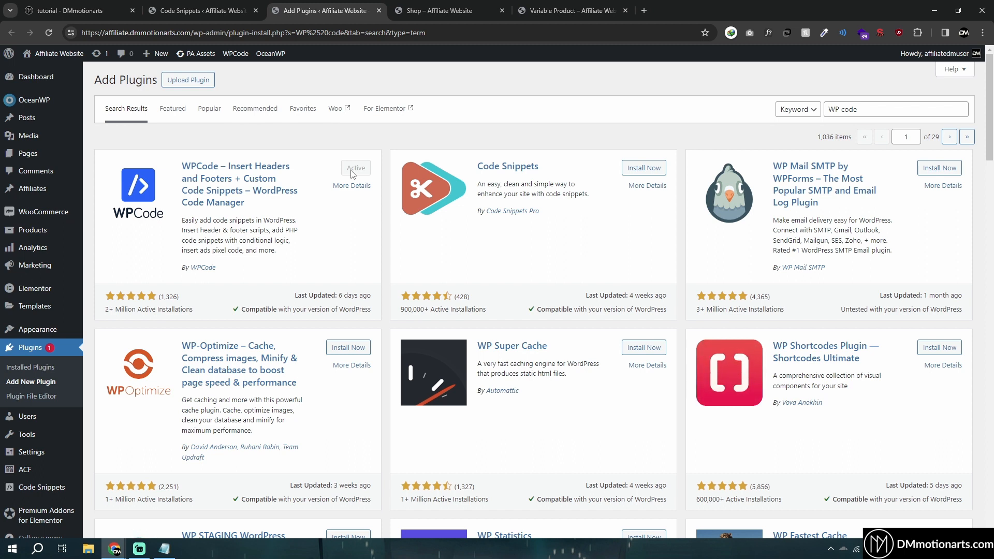
{"action": "mouse_move", "coordinate": [238, 156]}
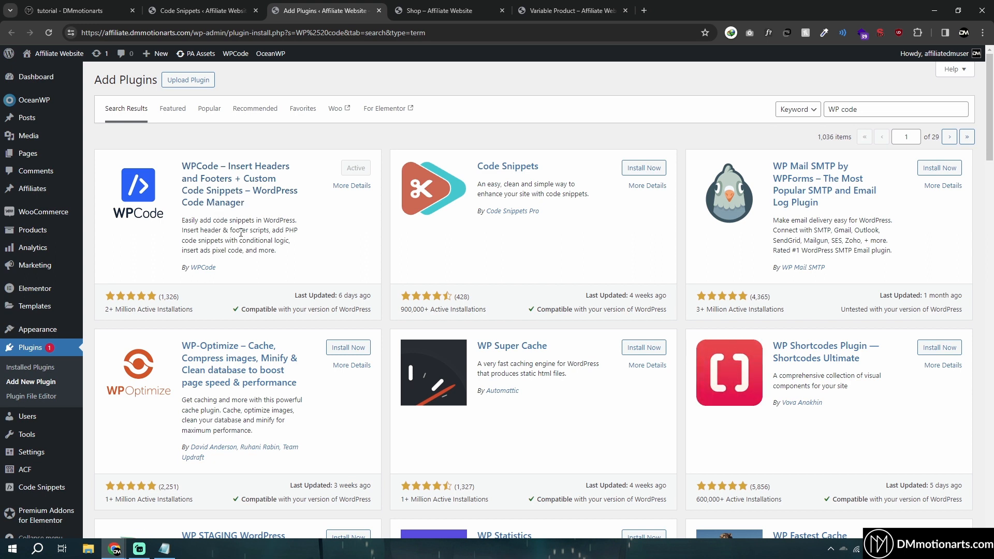
{"action": "mouse_move", "coordinate": [308, 225]}
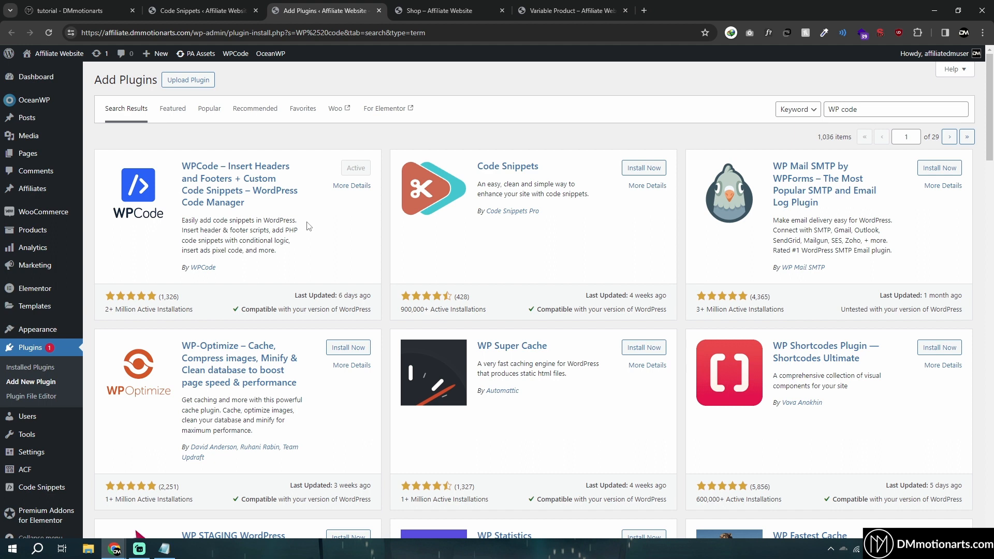
{"action": "mouse_move", "coordinate": [327, 227]}
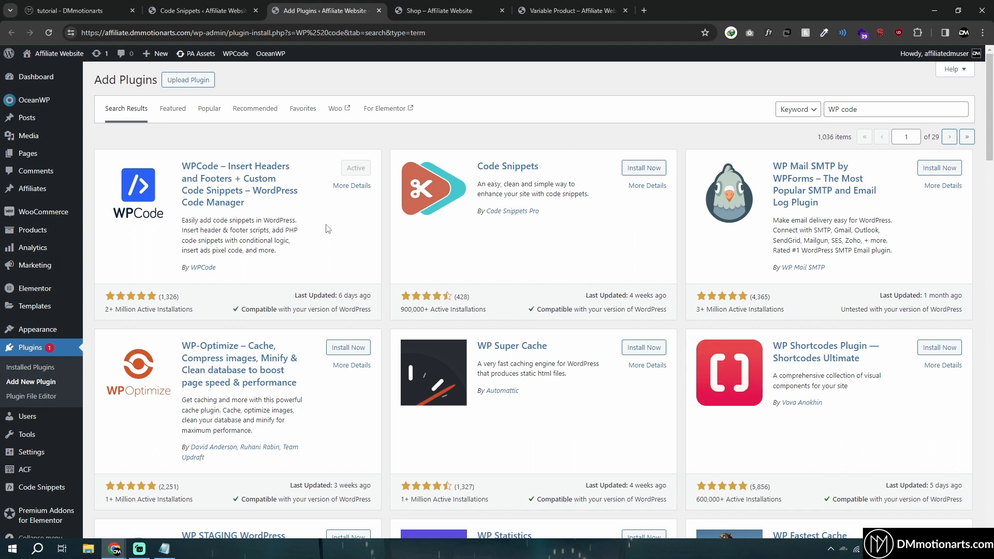
{"action": "left_click", "coordinate": [894, 109]}
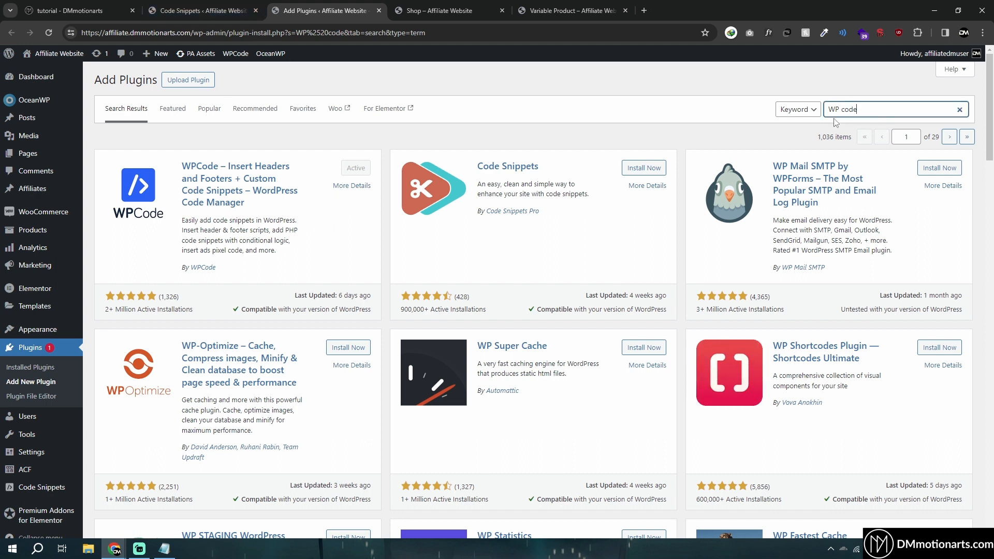
{"action": "mouse_move", "coordinate": [197, 177]}
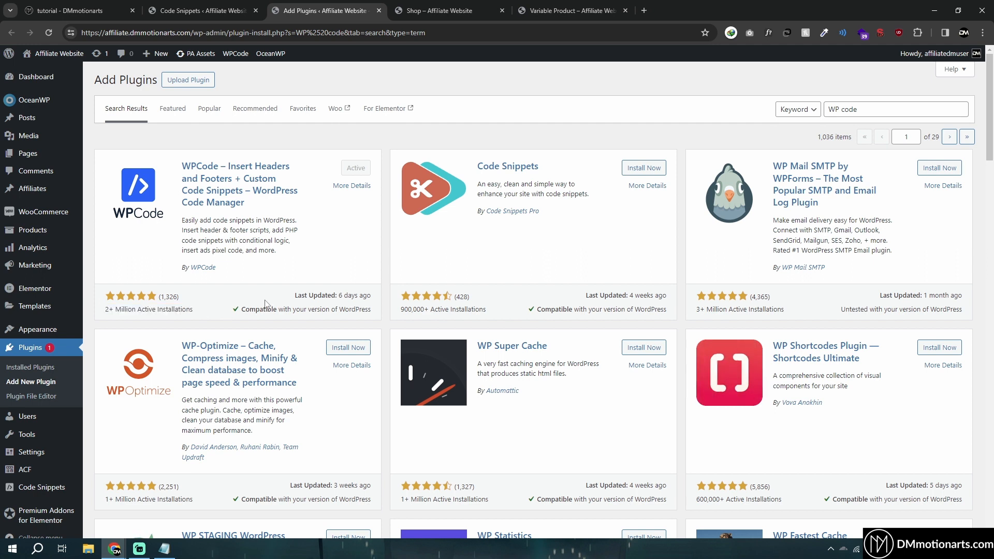
{"action": "left_click", "coordinate": [203, 10]}
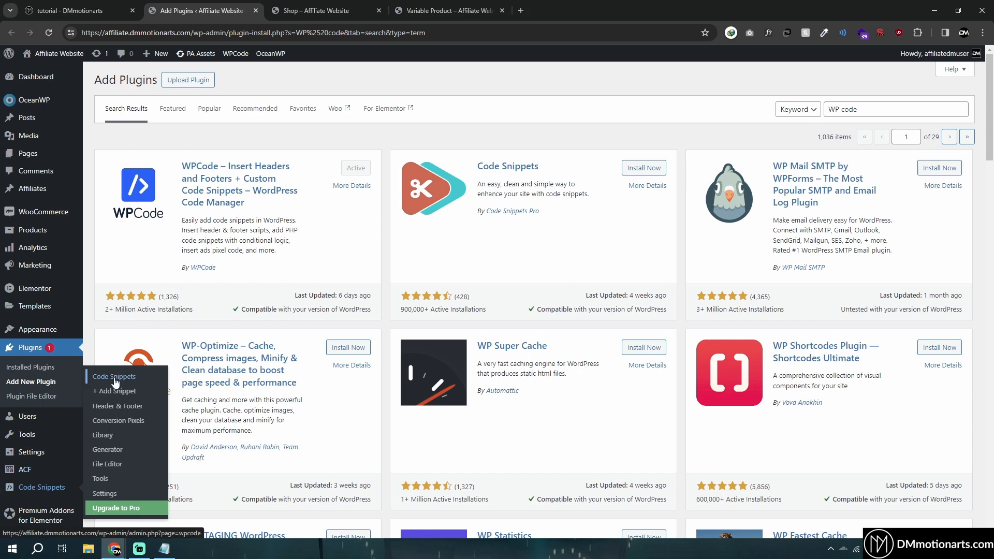
{"action": "left_click", "coordinate": [114, 377]}
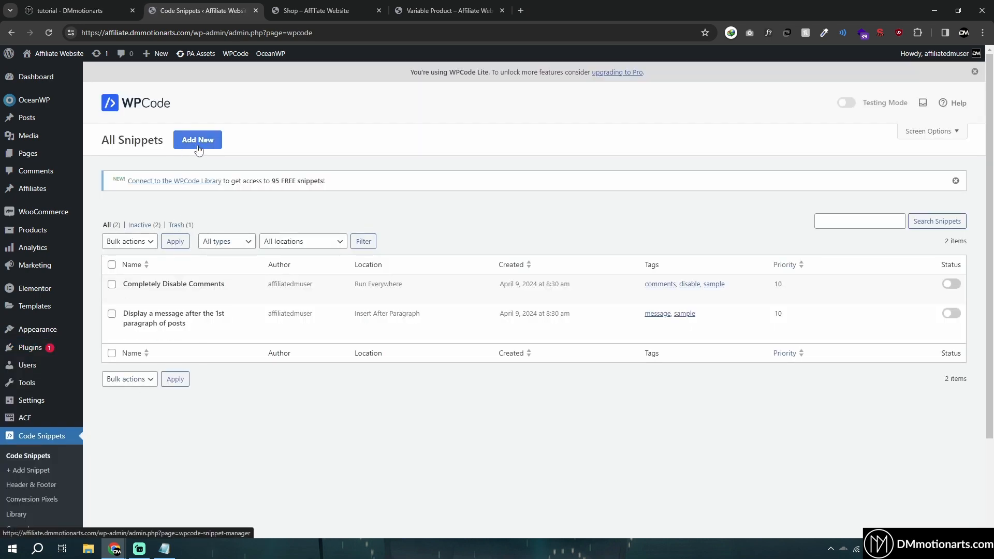
{"action": "left_click", "coordinate": [197, 140]}
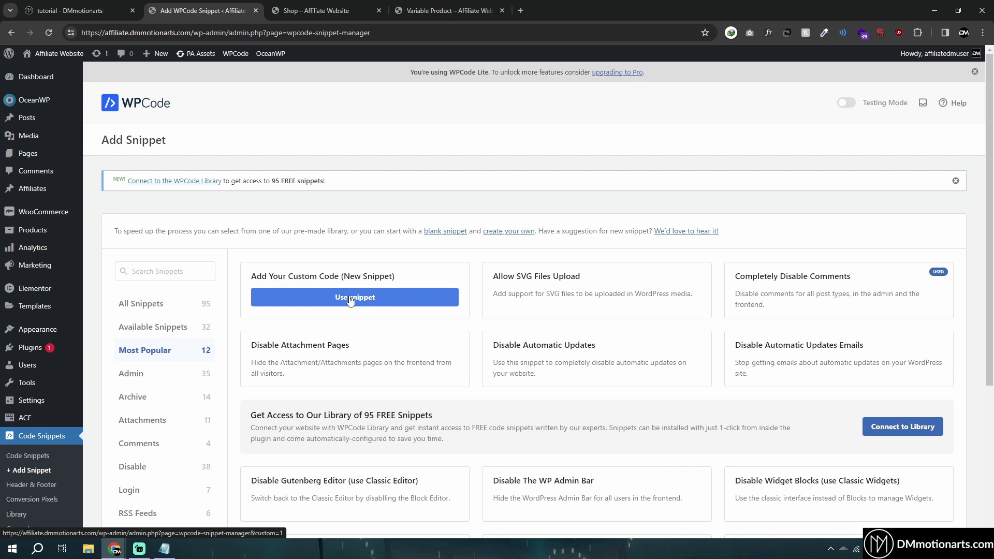
{"action": "mouse_move", "coordinate": [283, 283]}
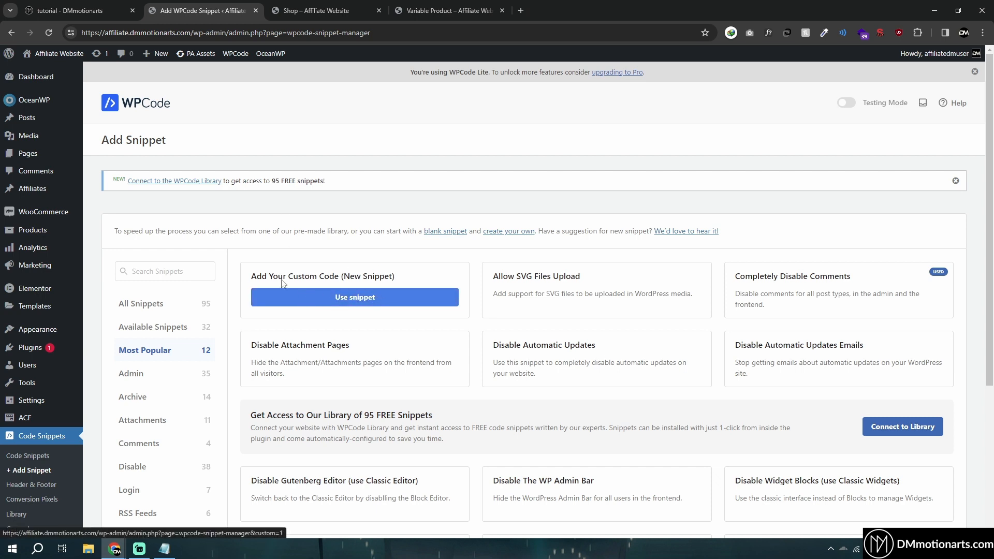
{"action": "left_click", "coordinate": [355, 297]}
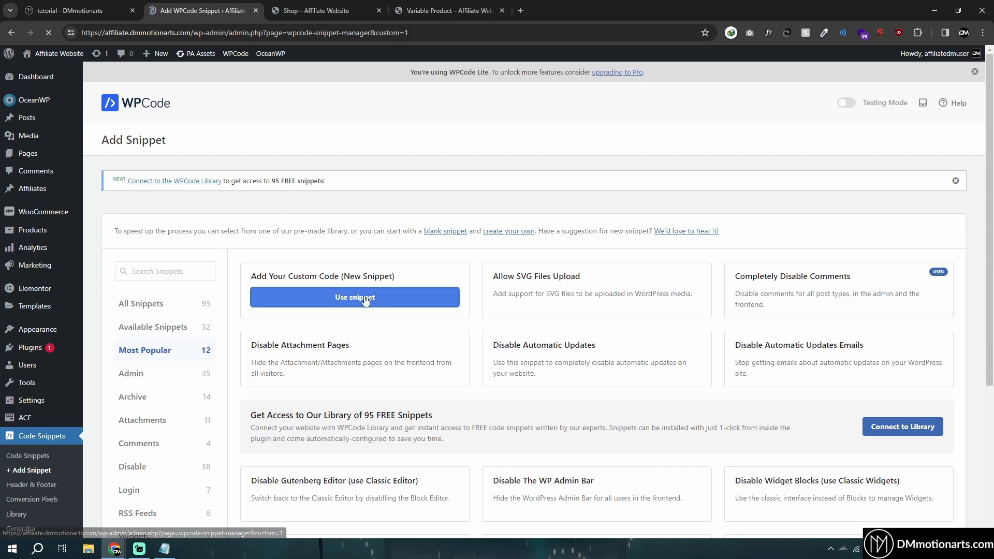
{"action": "left_click", "coordinate": [355, 297]}
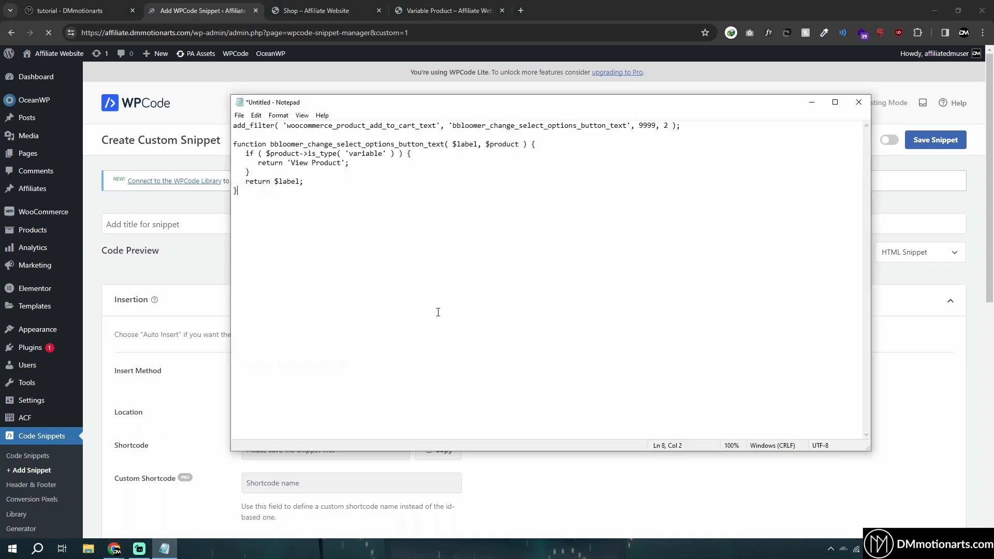
Paste the button-label filter code into Code Preview and set Code Type to PHP Snippet.
{"action": "right_click", "coordinate": [438, 312]}
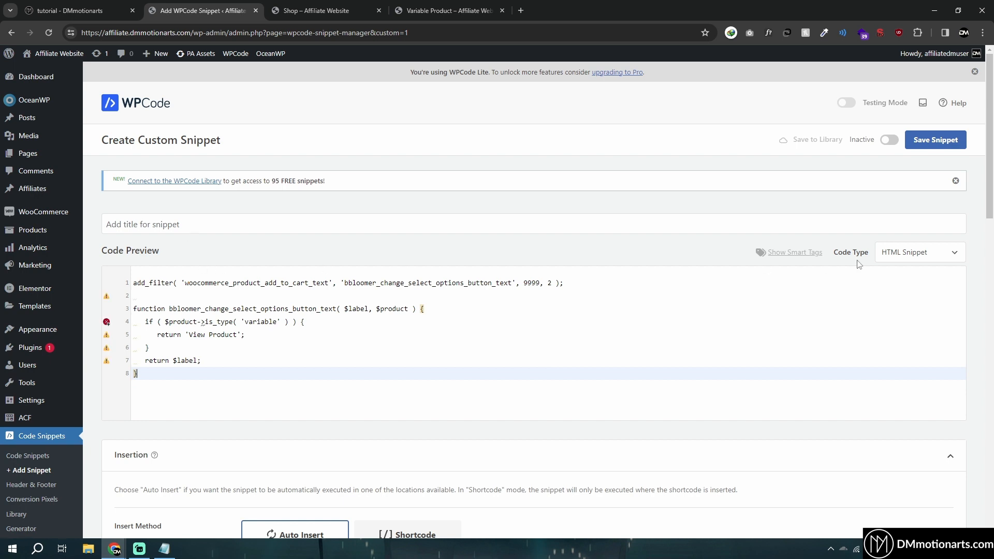
{"action": "left_click", "coordinate": [920, 252]}
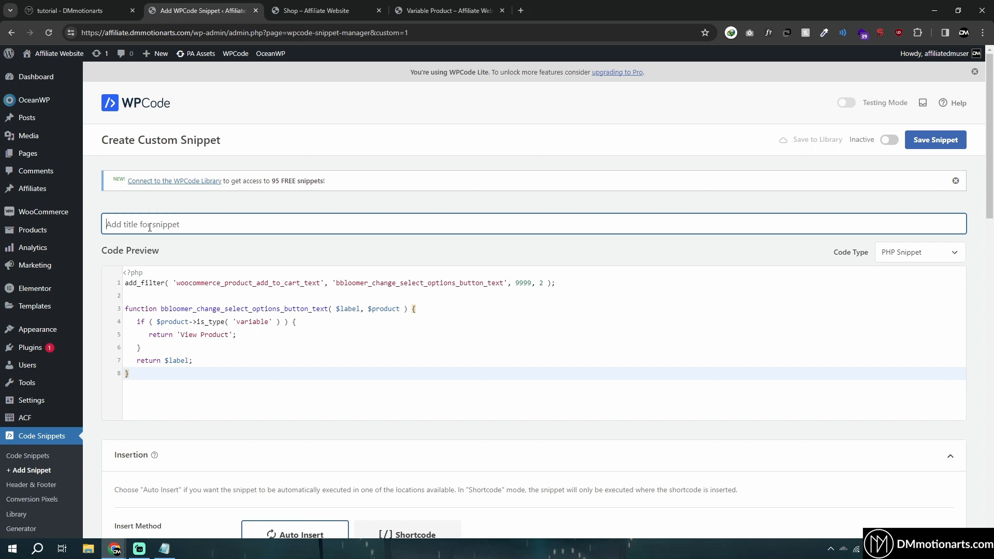
Enter 'Change Select Option in Woocommerce to View Product' as the snippet title.
{"action": "type", "text": "c"}
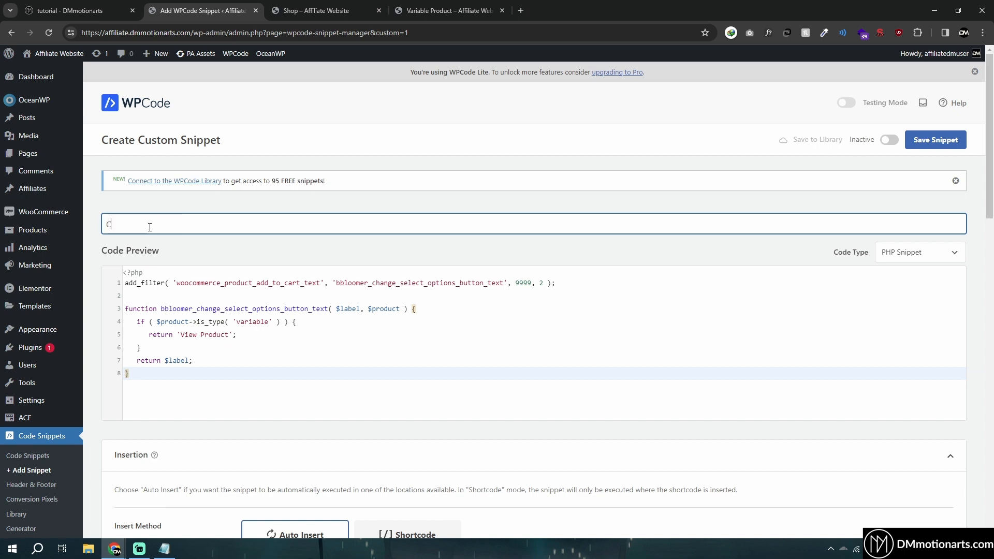
{"action": "type", "text": "hange"}
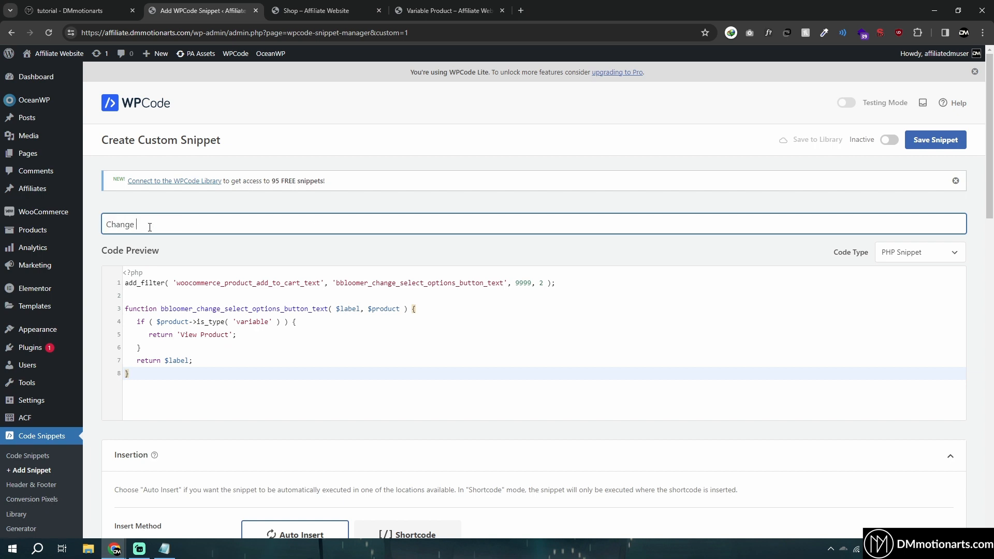
{"action": "type", "text": "Select Option in Woocommerce to View Prod"}
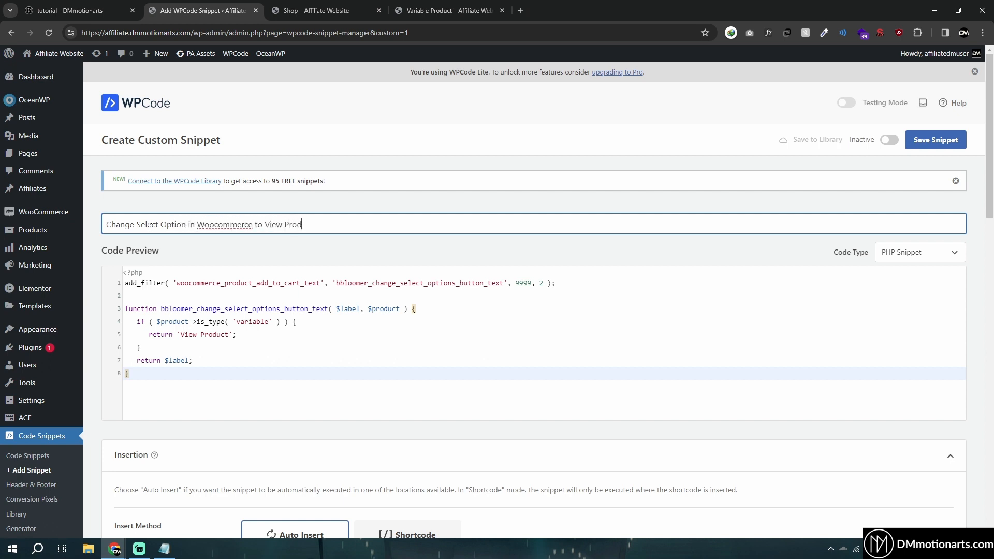
{"action": "type", "text": "uct"}
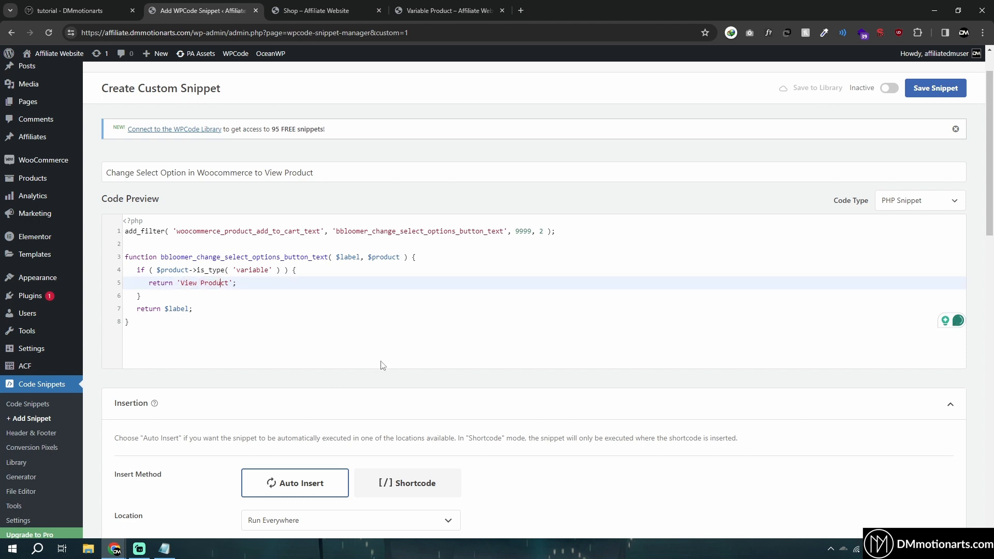
Save the snippet, switch it from Inactive to Active, and update it.
{"action": "left_click", "coordinate": [935, 88]}
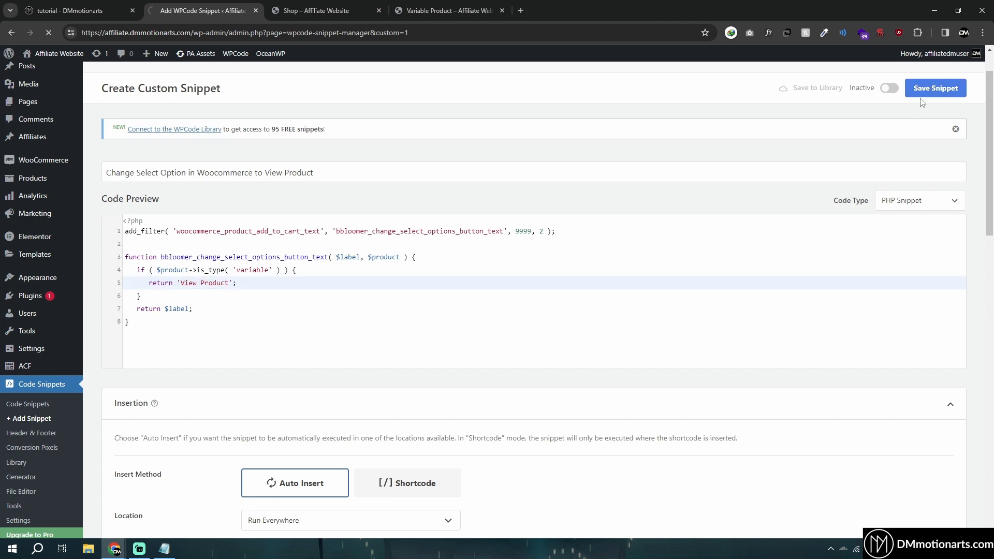
{"action": "left_click", "coordinate": [935, 87]}
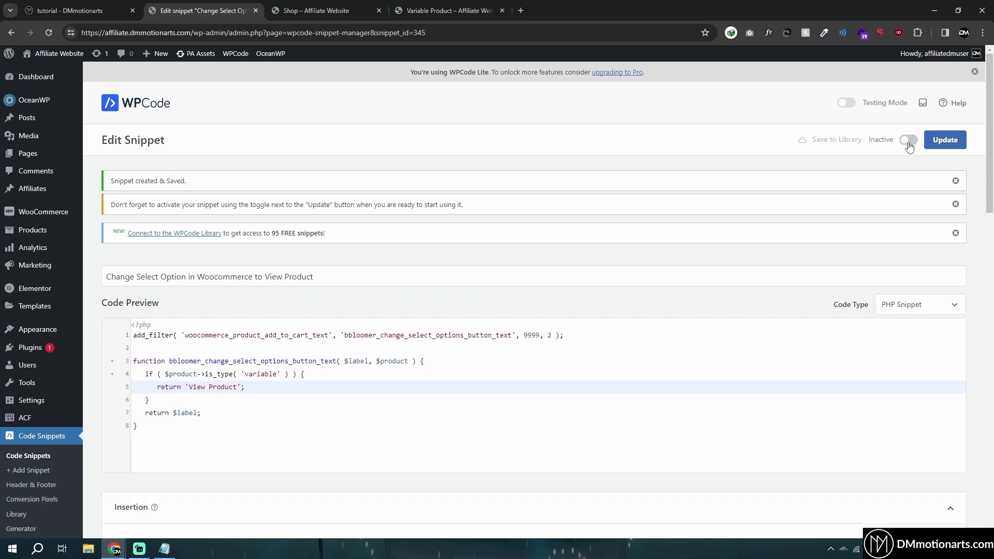
{"action": "left_click", "coordinate": [908, 140]}
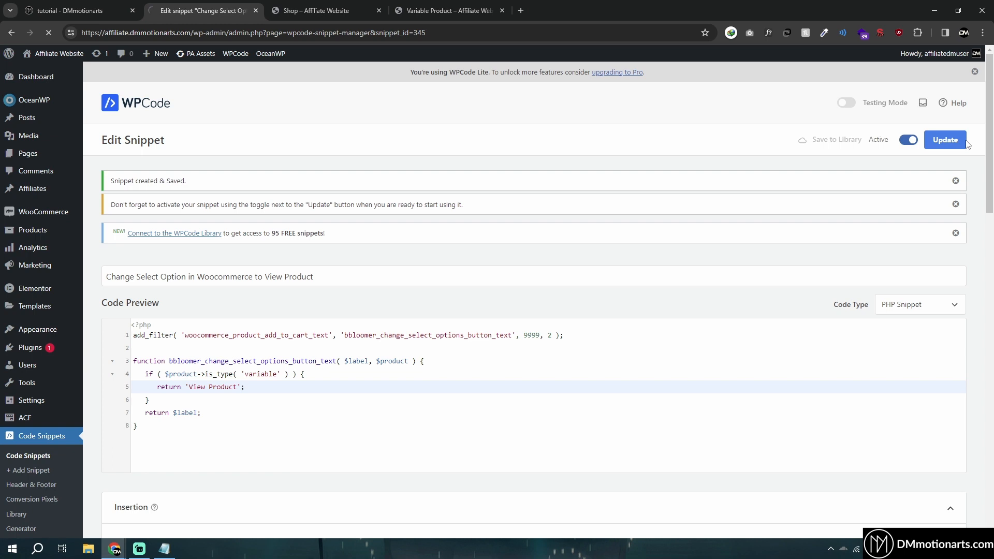
{"action": "left_click", "coordinate": [945, 140]}
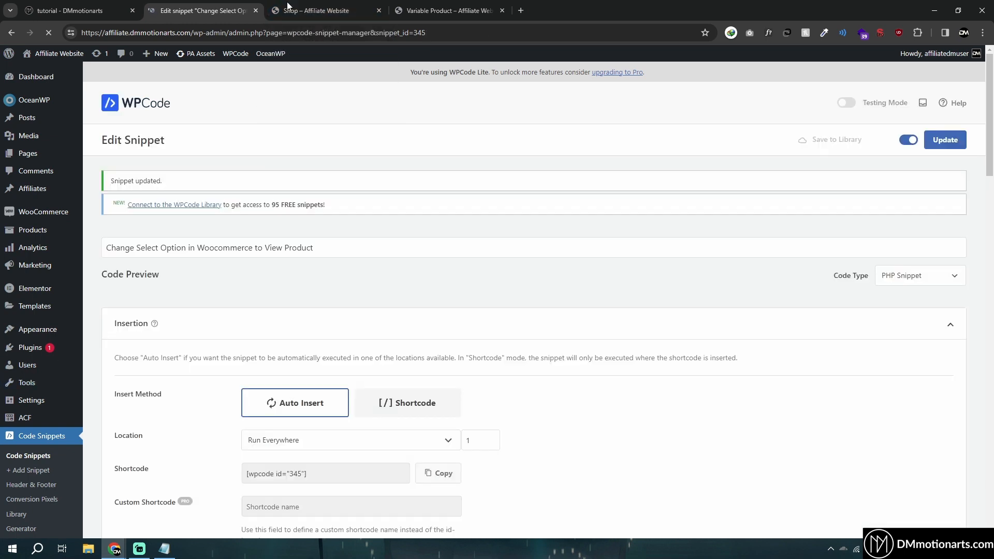
Confirm the shop's Variable Product button reads 'View Product', then return to the snippet editor.
{"action": "left_click", "coordinate": [311, 11]}
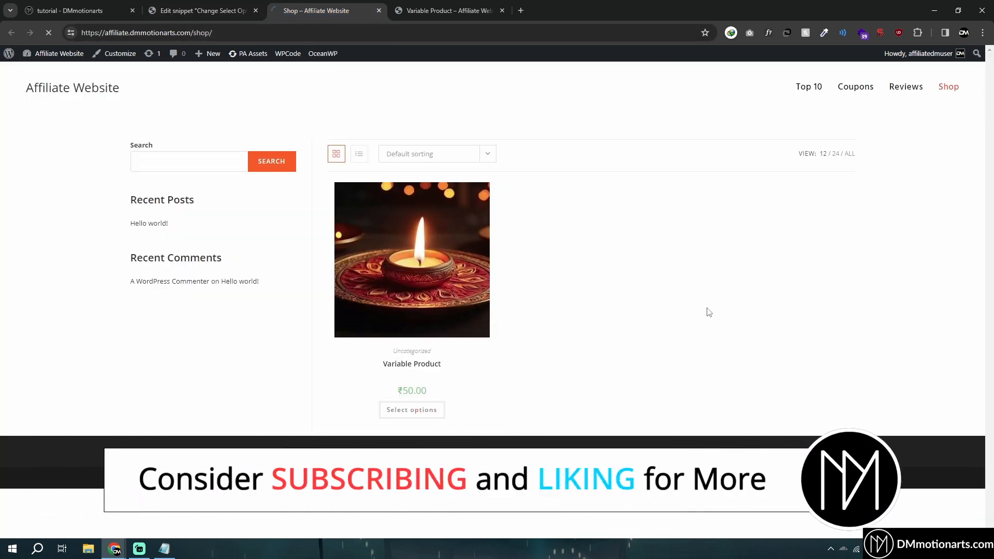
{"action": "mouse_move", "coordinate": [406, 413]}
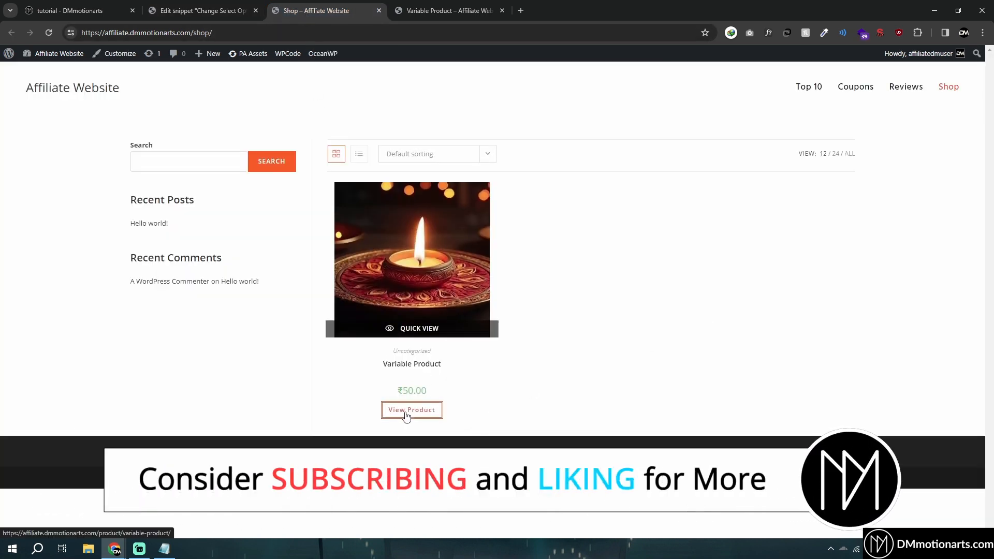
{"action": "left_click", "coordinate": [201, 10]}
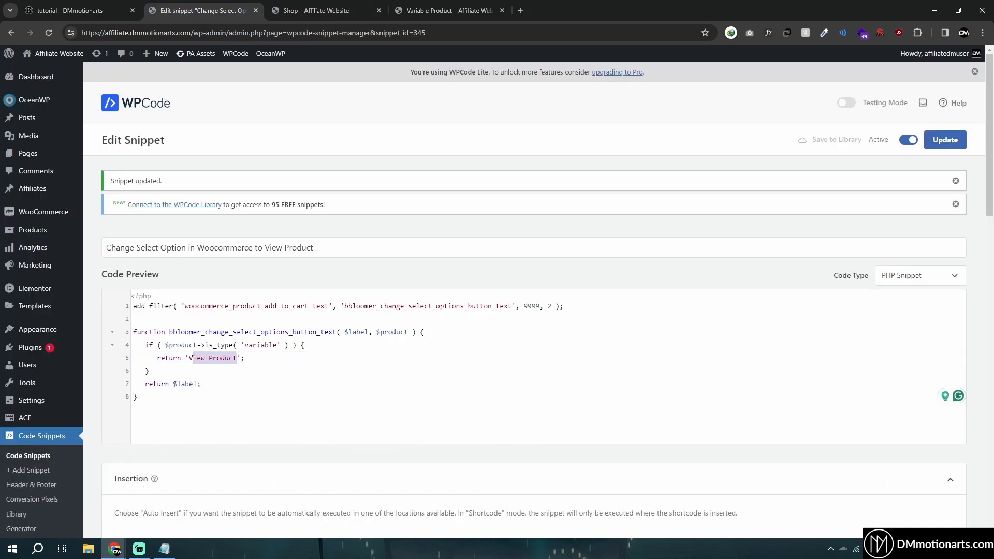
Replace 'View Product' with 'Shop now' in the snippet code and check the shop page.
{"action": "type", "text": "Shop no"}
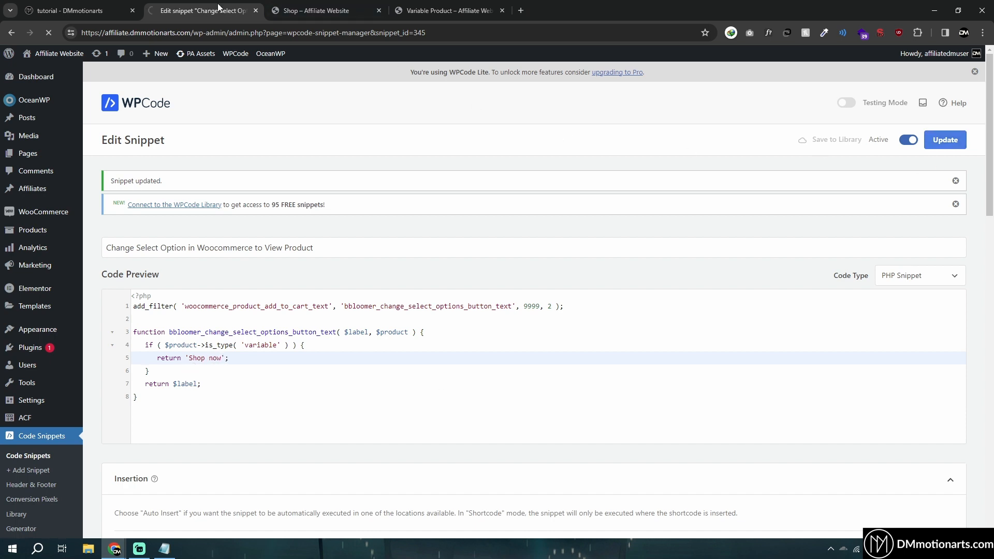
{"action": "left_click", "coordinate": [318, 11]}
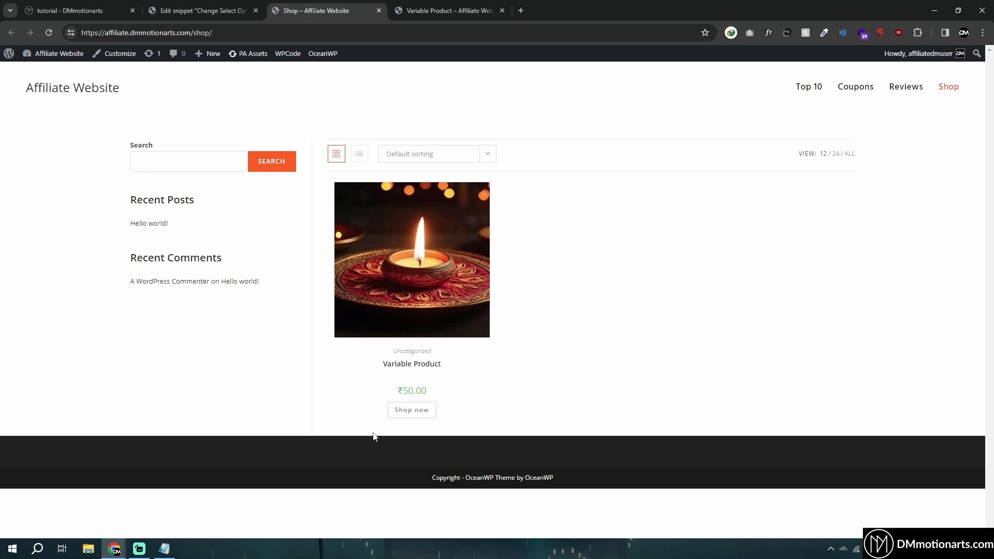
{"action": "mouse_move", "coordinate": [436, 338]}
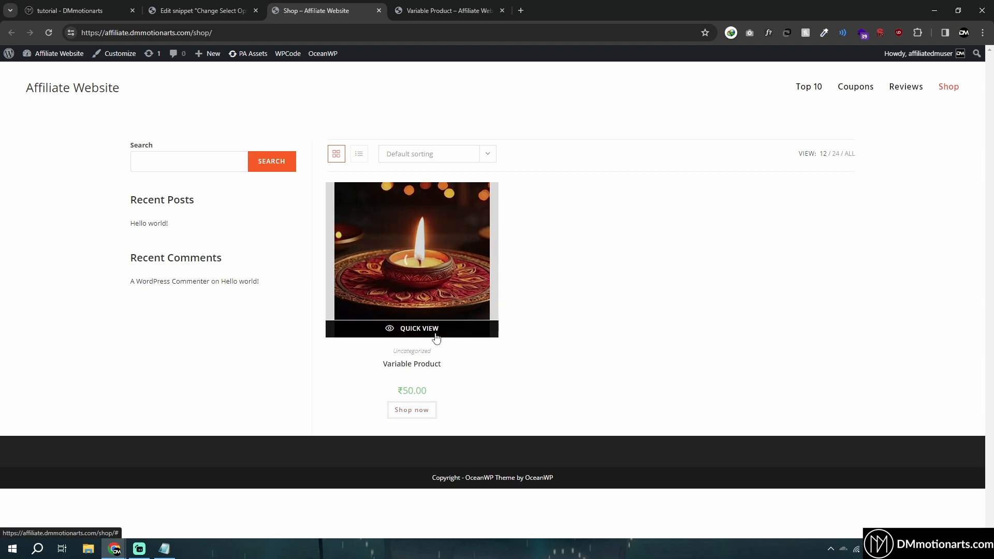
{"action": "mouse_move", "coordinate": [391, 402]}
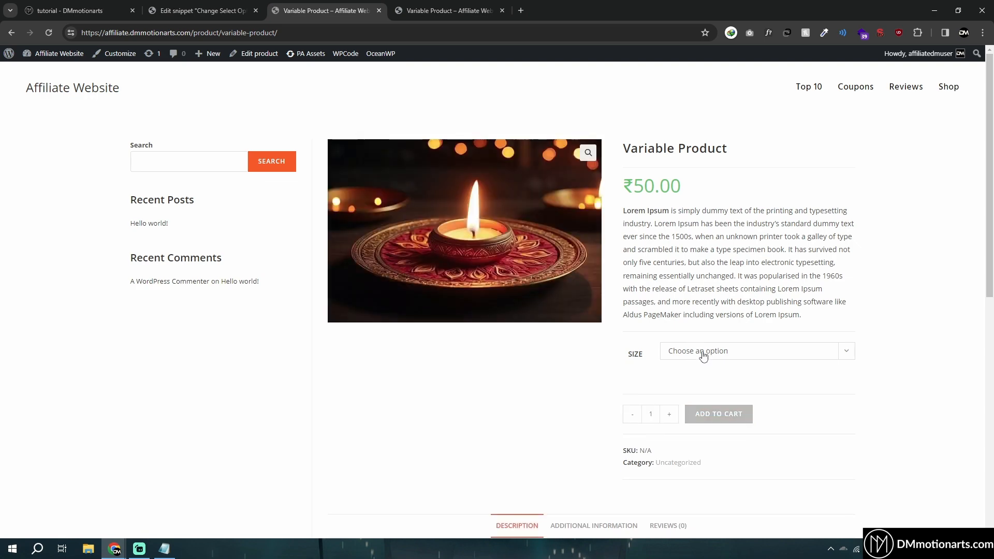
Choose size XL on the Variable Product page, then go back to the snippet editor.
{"action": "left_click", "coordinate": [749, 350]}
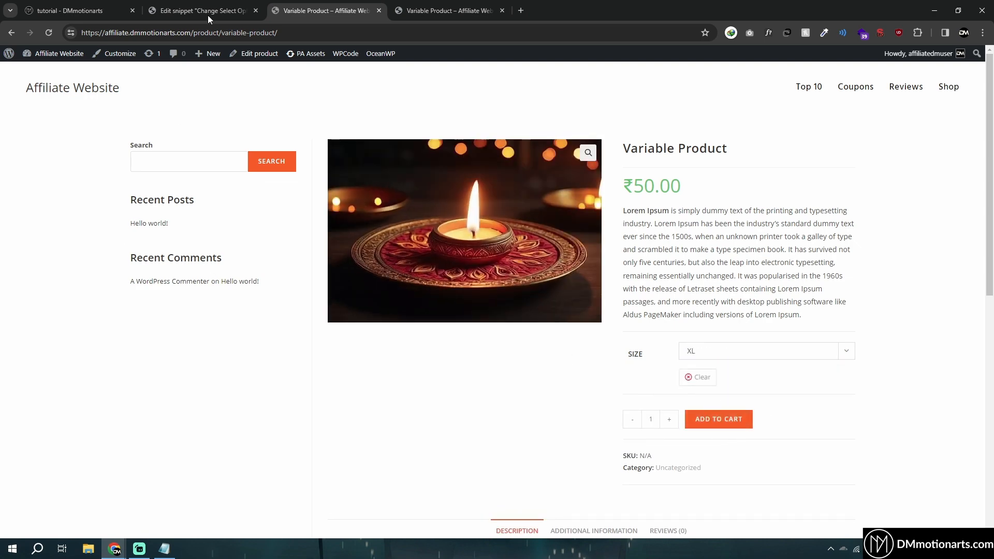
{"action": "left_click", "coordinate": [201, 10]}
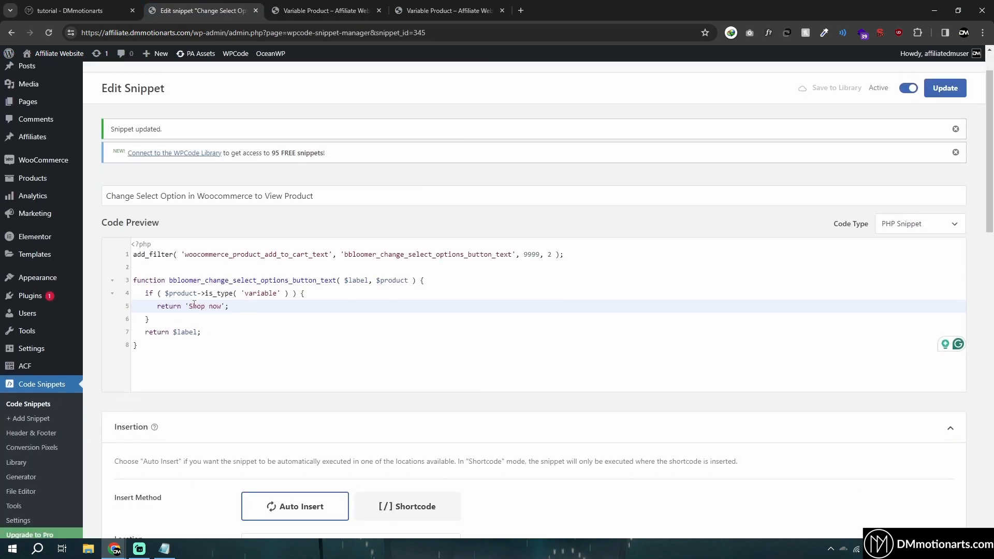
Open the All Snippets list, where the new snippet shows as active.
{"action": "left_click", "coordinate": [27, 403]}
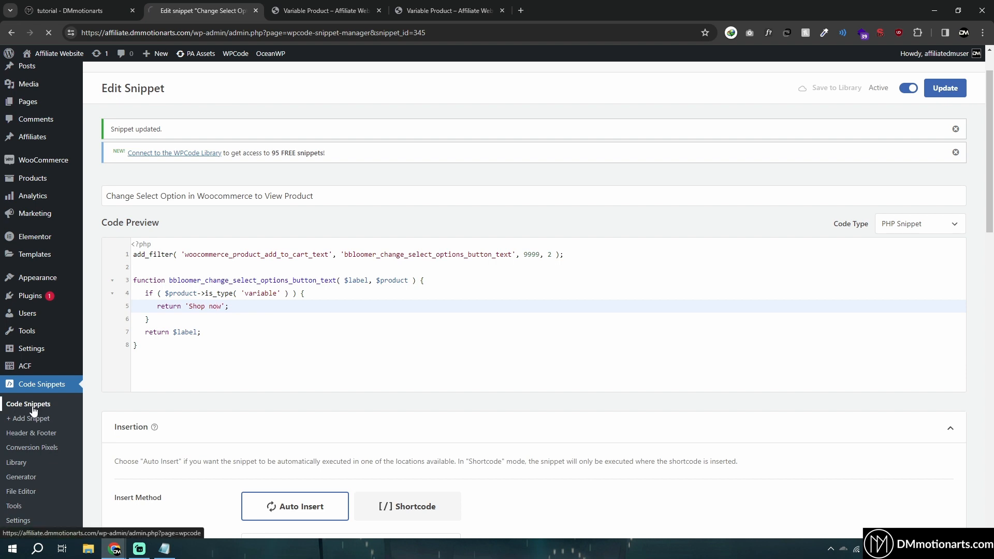
{"action": "left_click", "coordinate": [28, 404]}
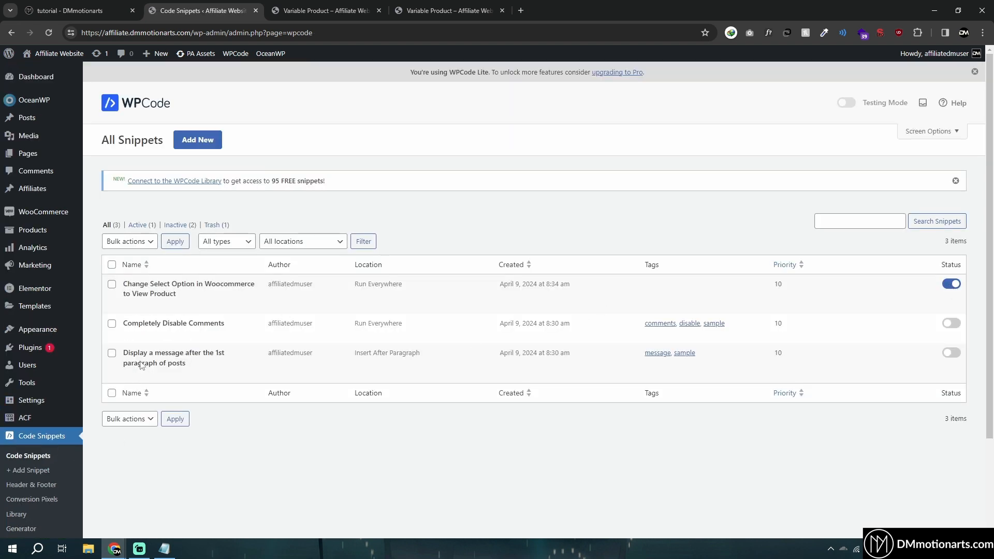
{"action": "mouse_move", "coordinate": [154, 289]}
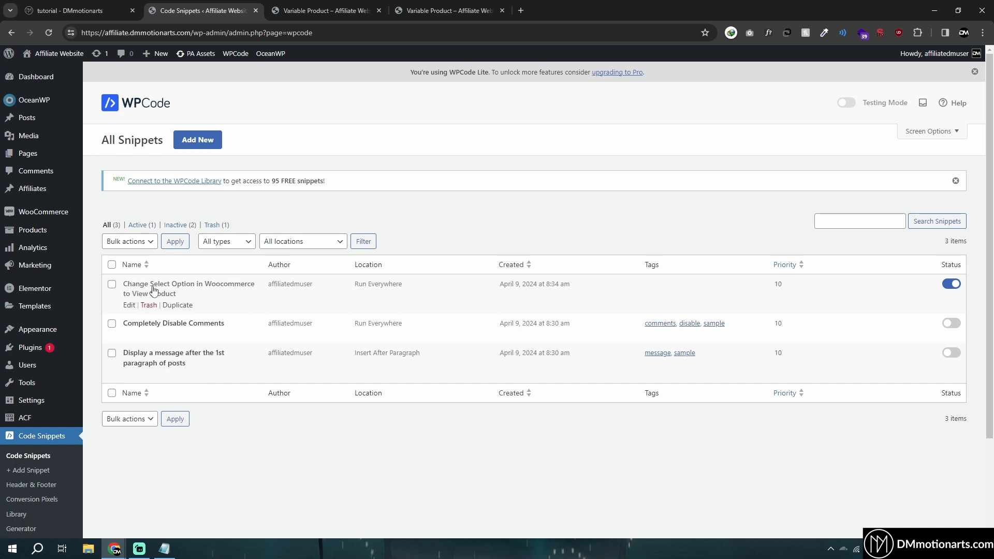